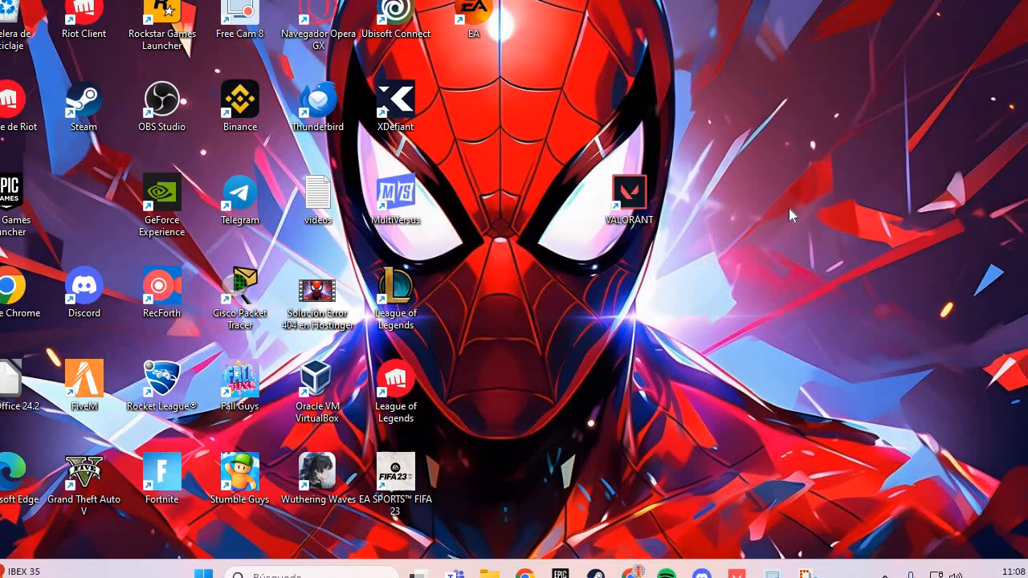
mouse_move(465, 107)
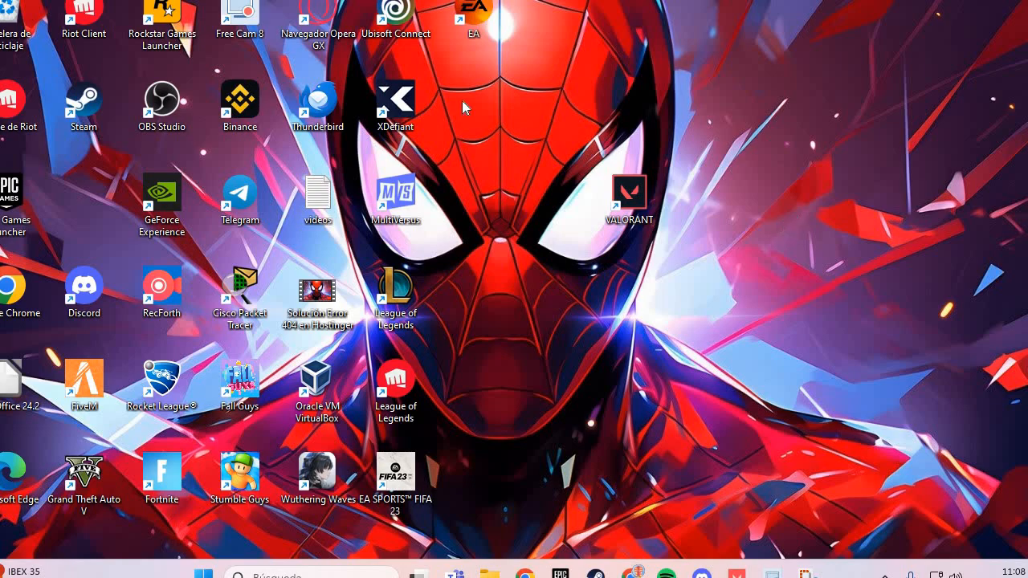
mouse_move(578, 562)
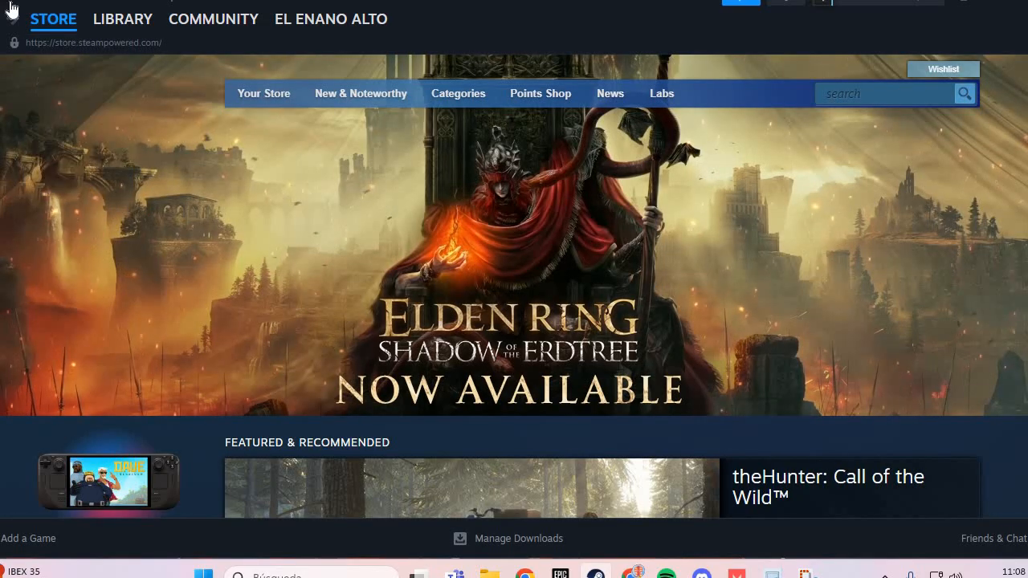
left_click(8, 9)
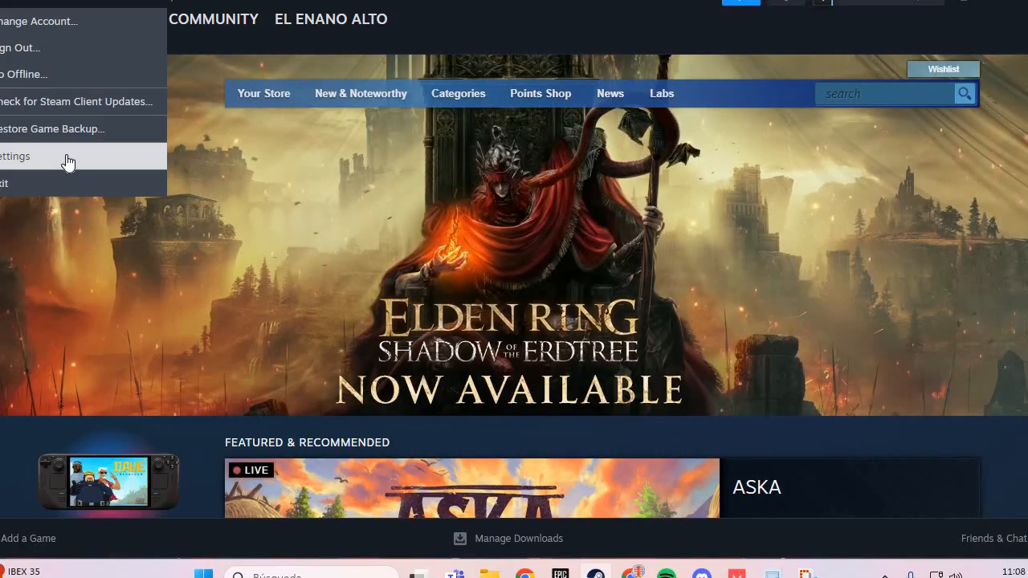
left_click(15, 156)
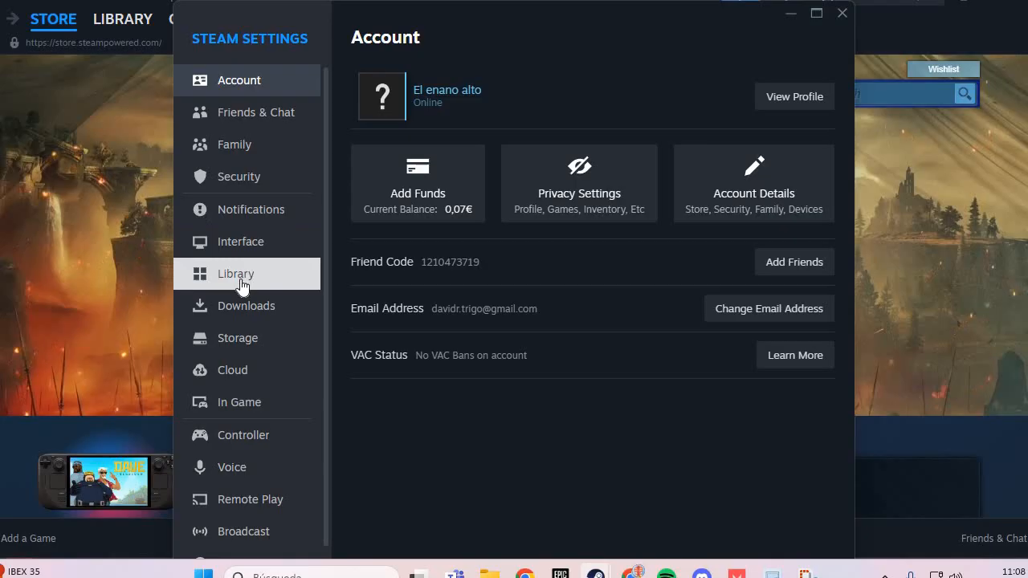
left_click(246, 305)
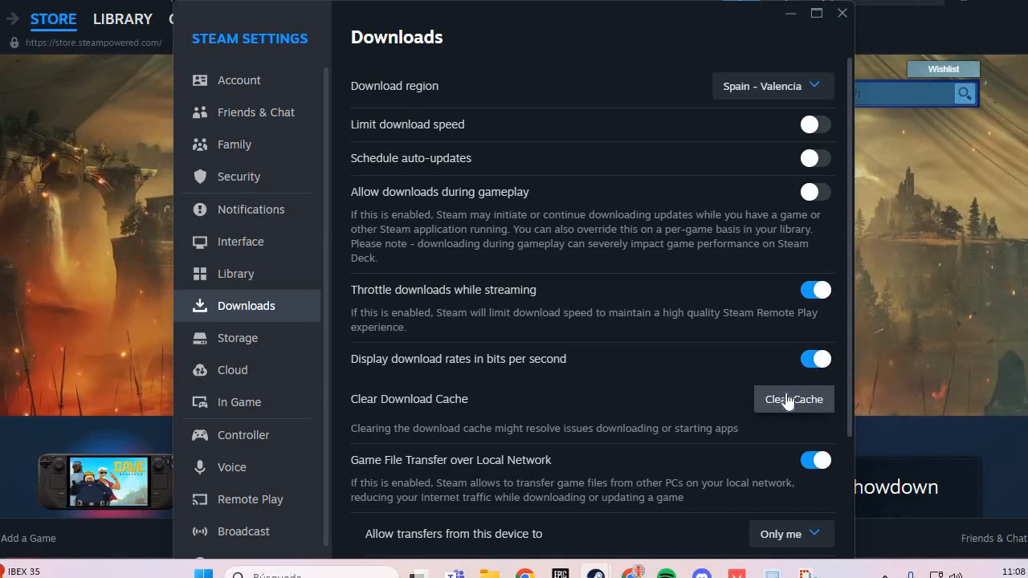
mouse_move(842, 13)
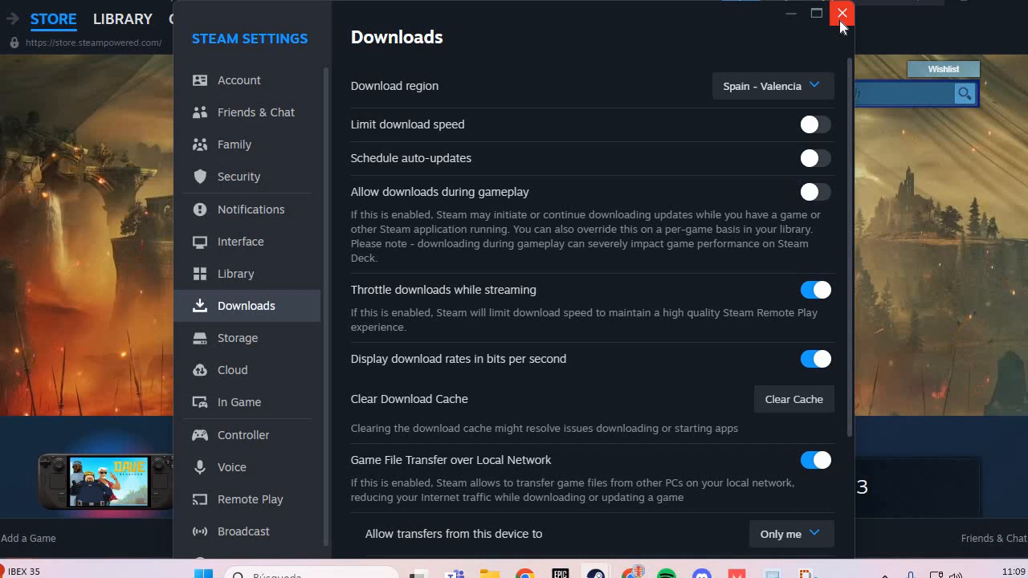
left_click(840, 13)
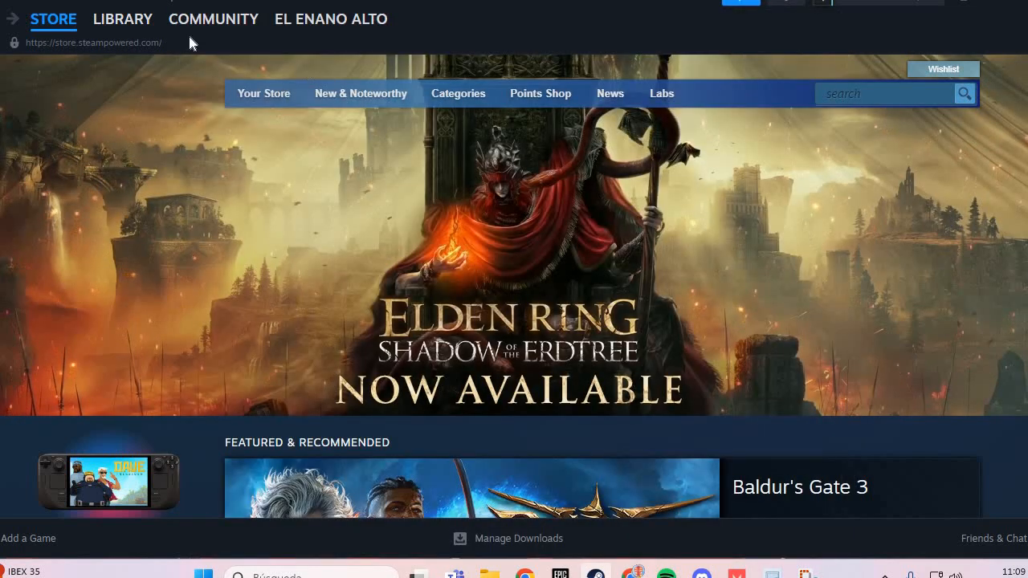
Step: Start verifying the integrity of FIFA 23's installed game files from the Library
left_click(123, 18)
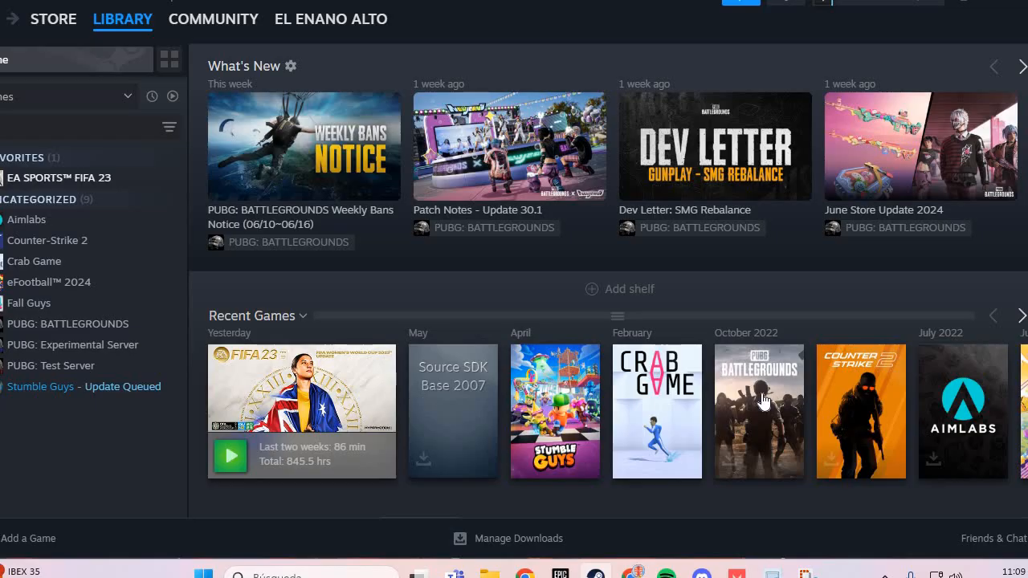
left_click(58, 178)
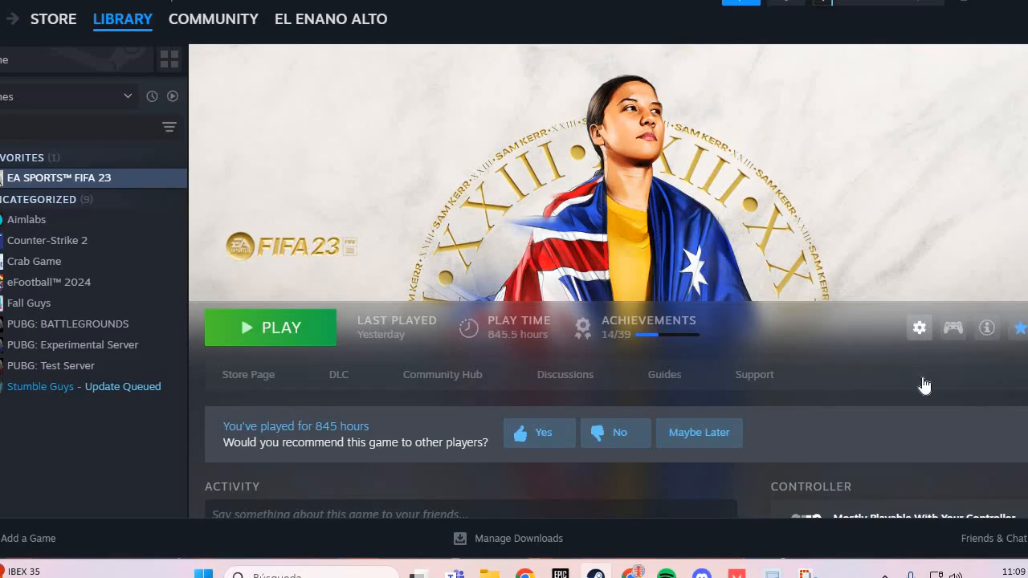
left_click(919, 328)
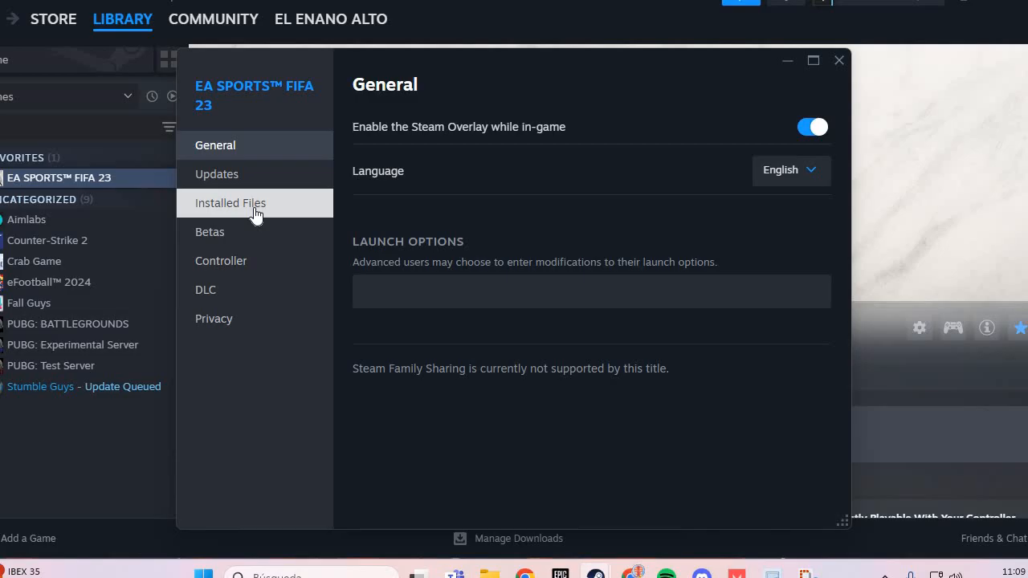
left_click(231, 202)
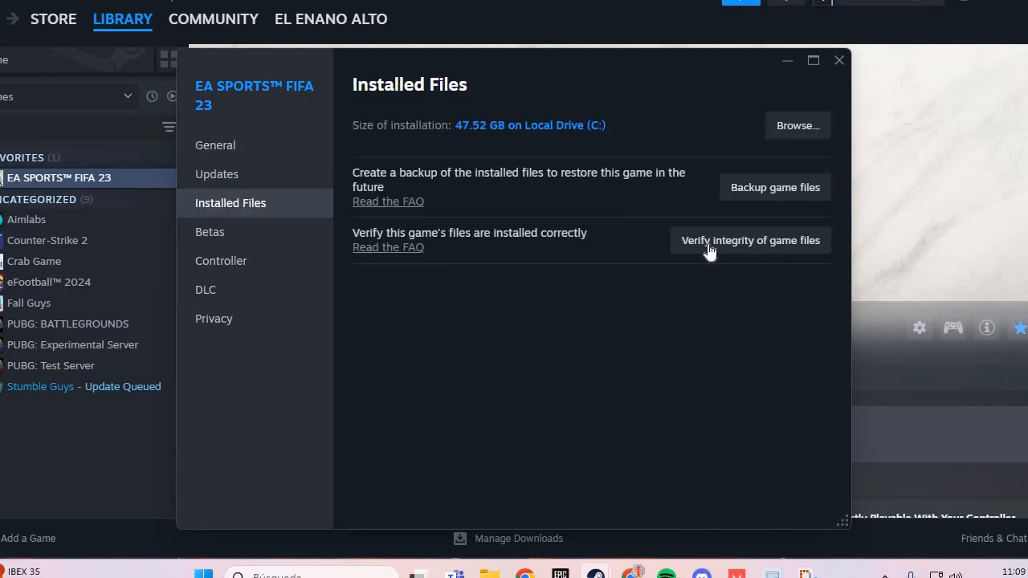
mouse_move(766, 249)
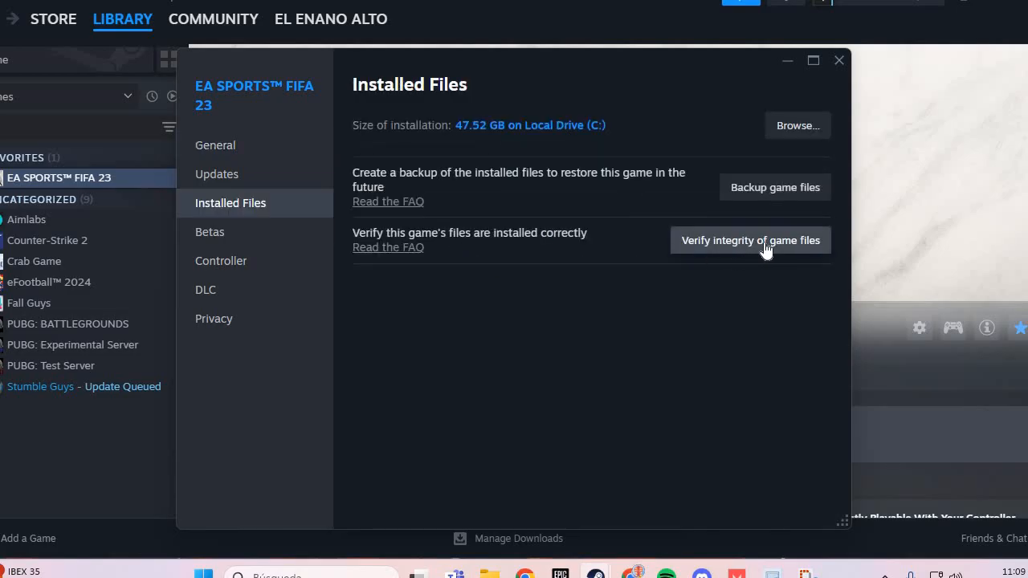
mouse_move(810, 271)
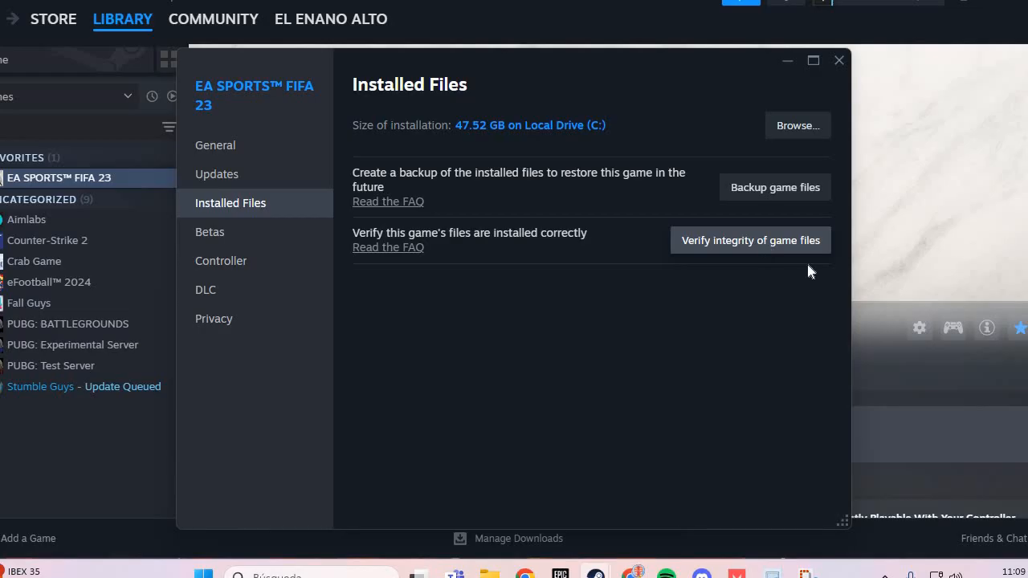
left_click(750, 240)
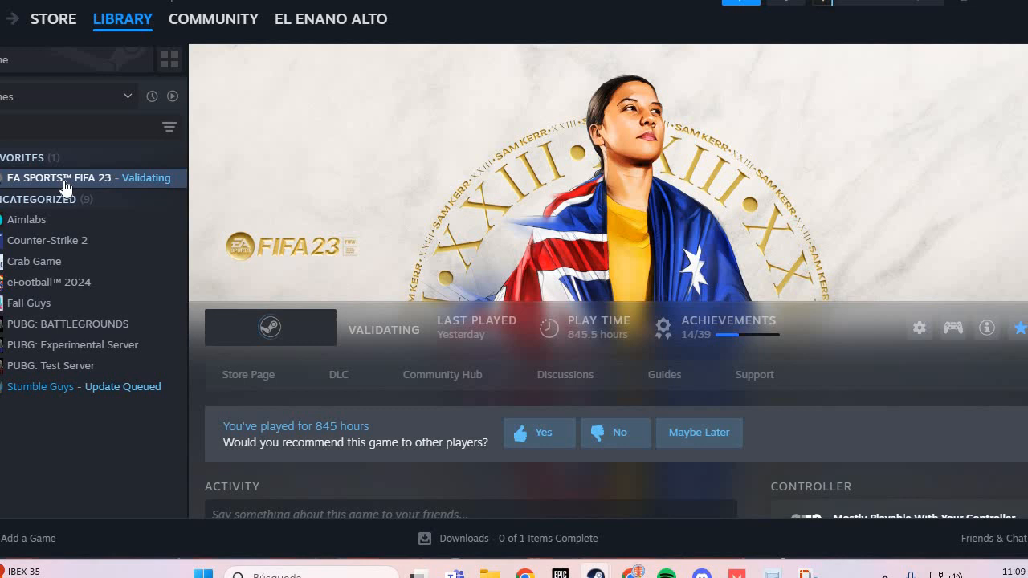
mouse_move(922, 328)
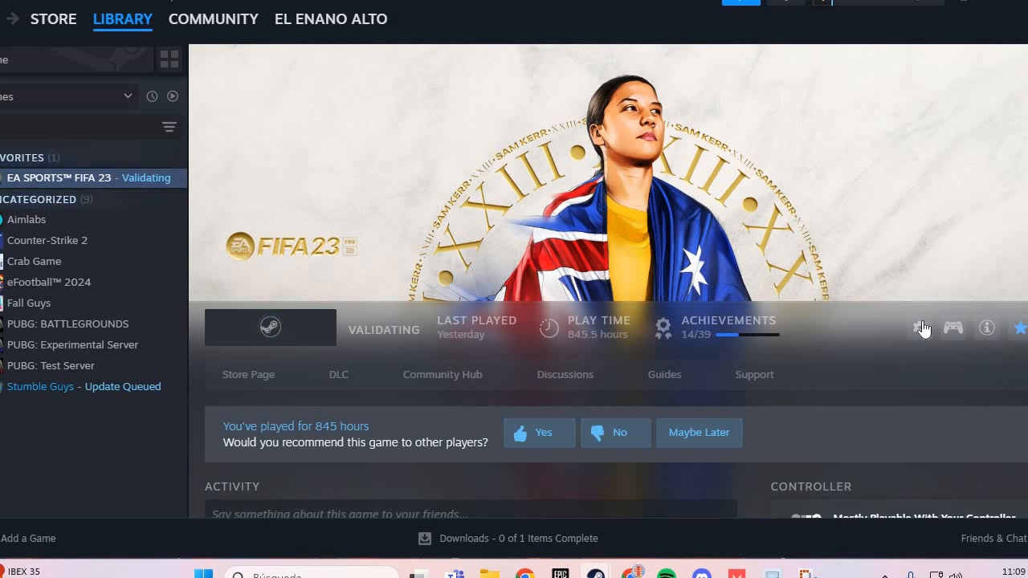
Step: Switch on 'Enable the Steam Overlay while in-game' in FIFA 23's General properties
left_click(920, 328)
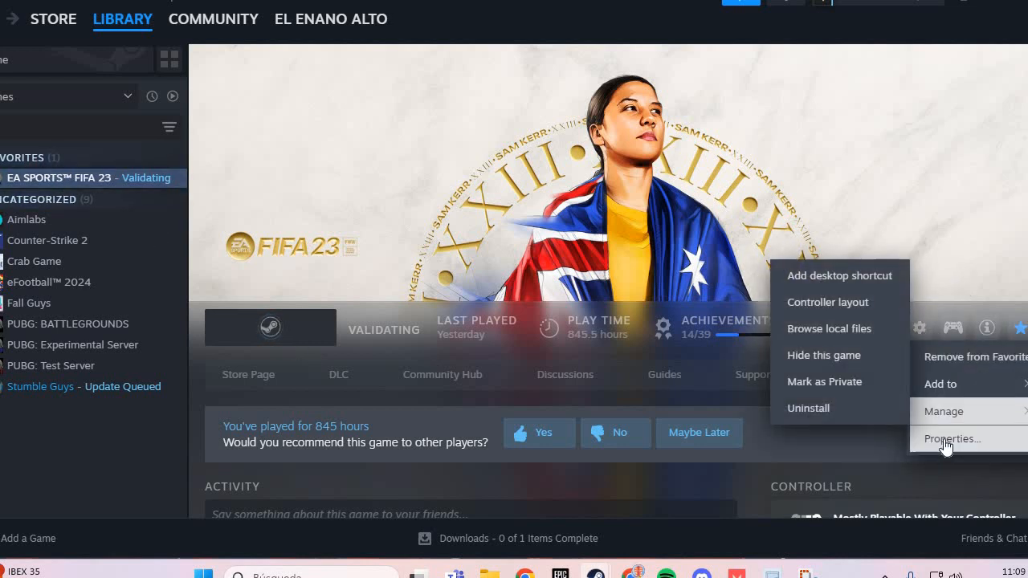
left_click(952, 439)
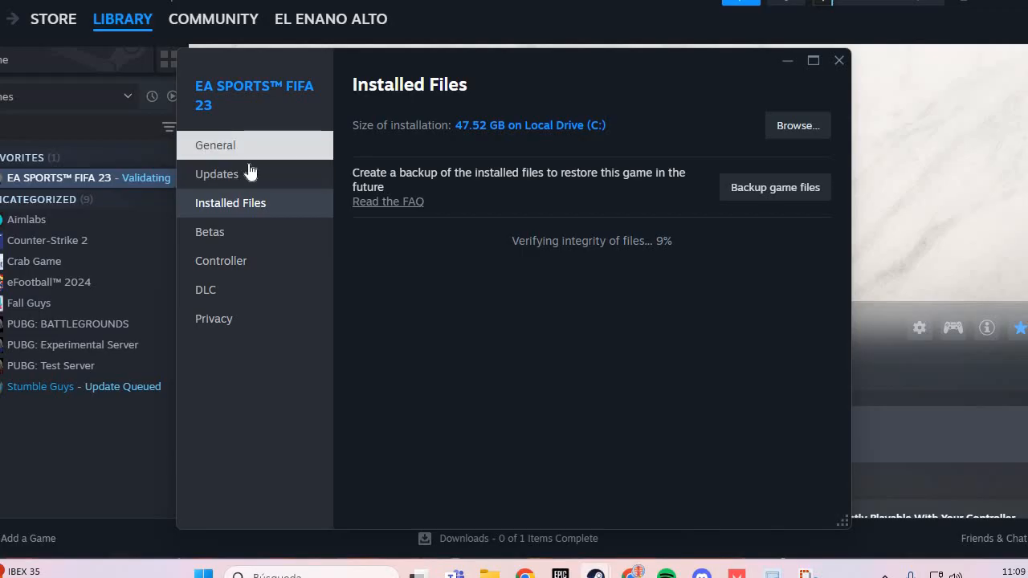
left_click(215, 145)
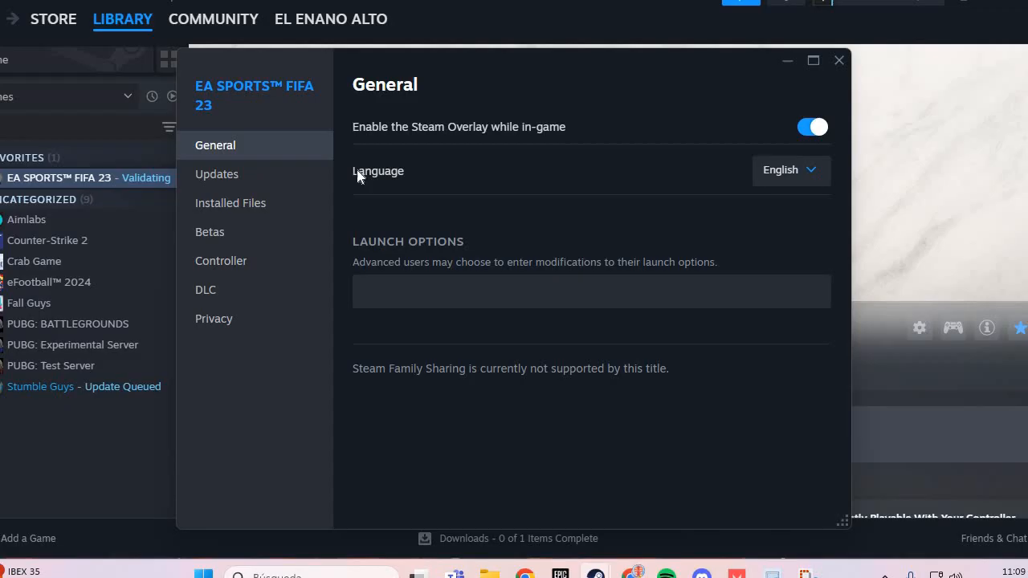
left_click(812, 127)
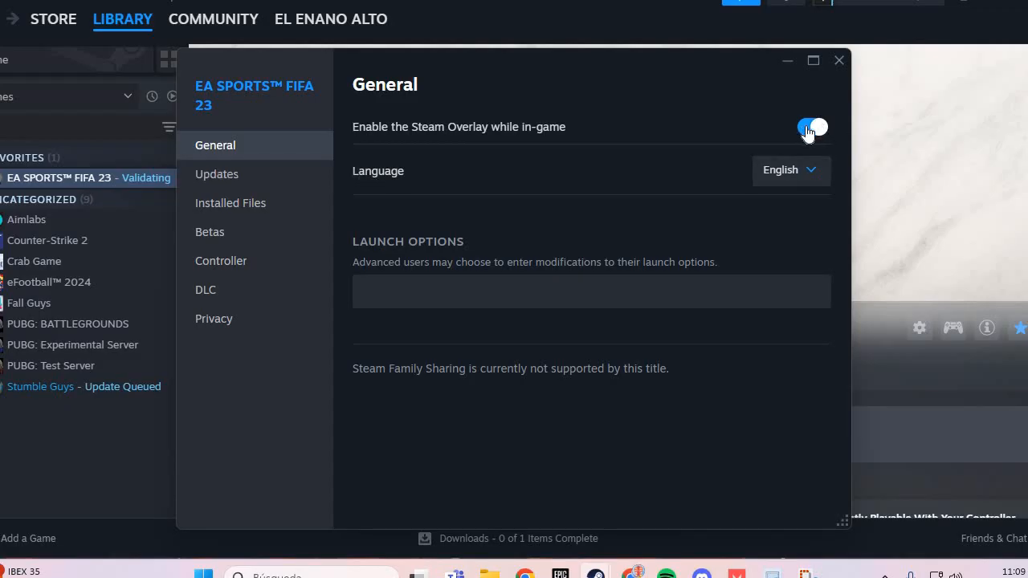
left_click(811, 127)
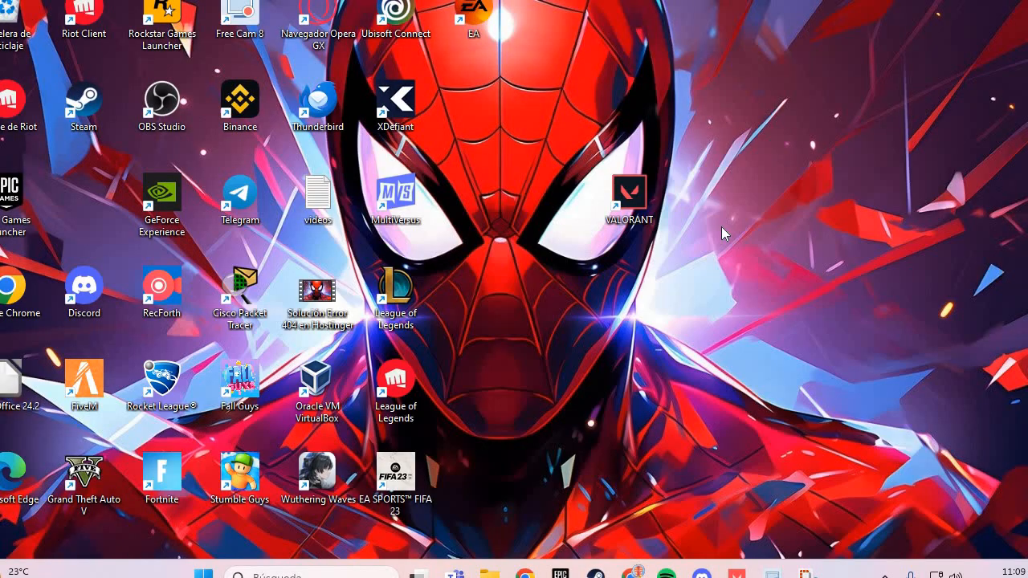
mouse_move(601, 516)
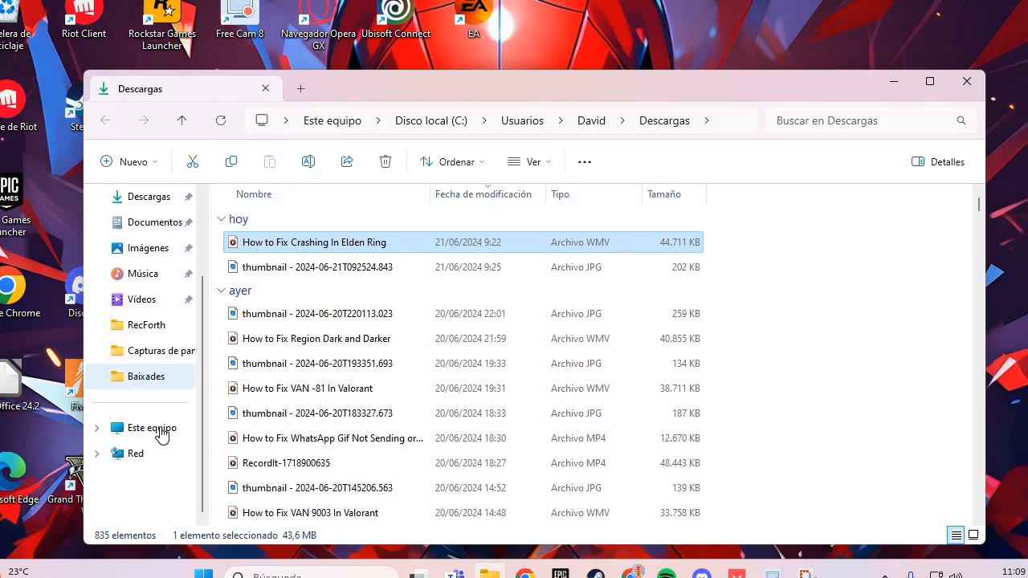
Step: Navigate from Este equipo through Disco local (C:) into Archivos de programa (x86)
left_click(152, 427)
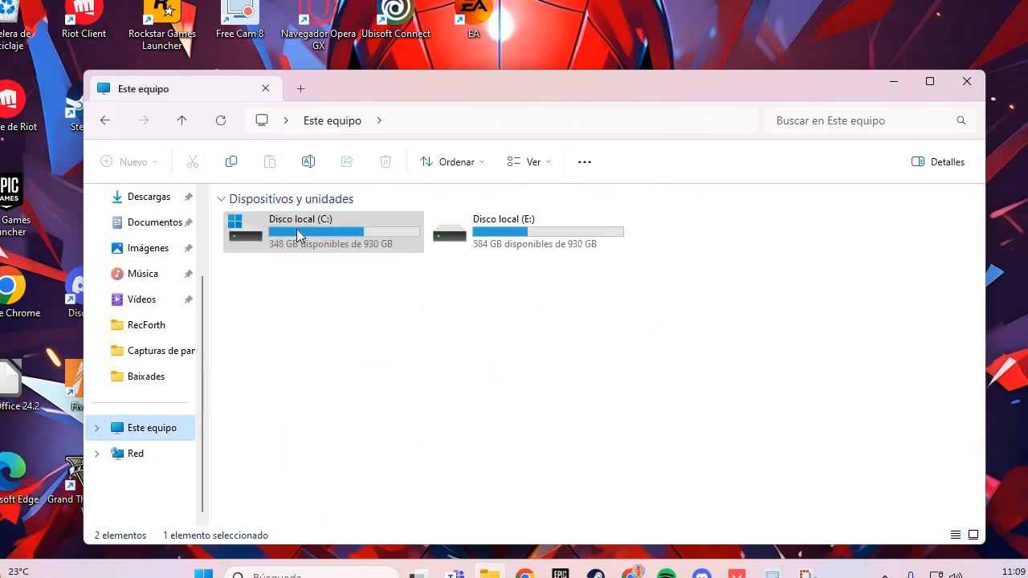
double_click(300, 230)
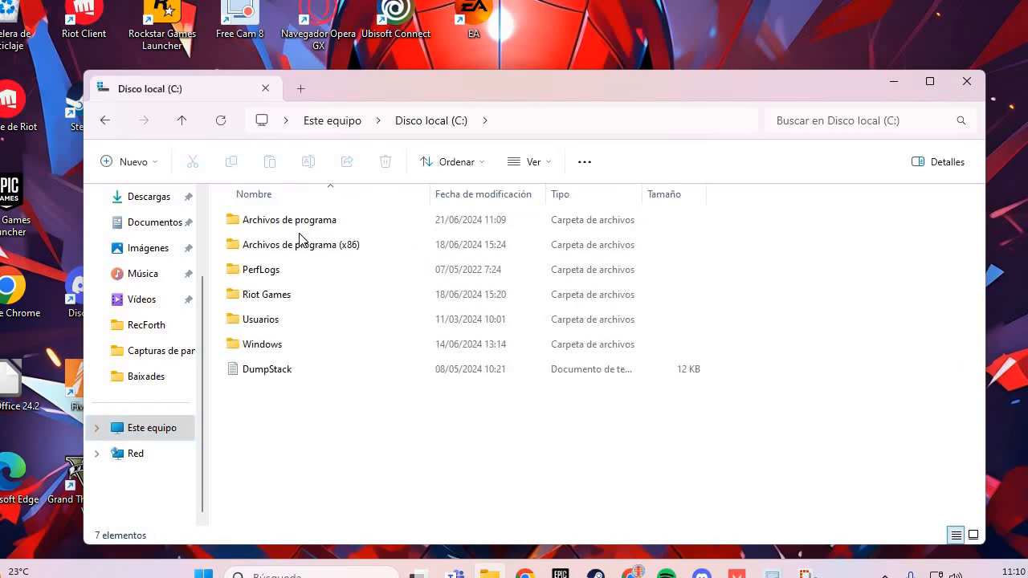
left_click(289, 219)
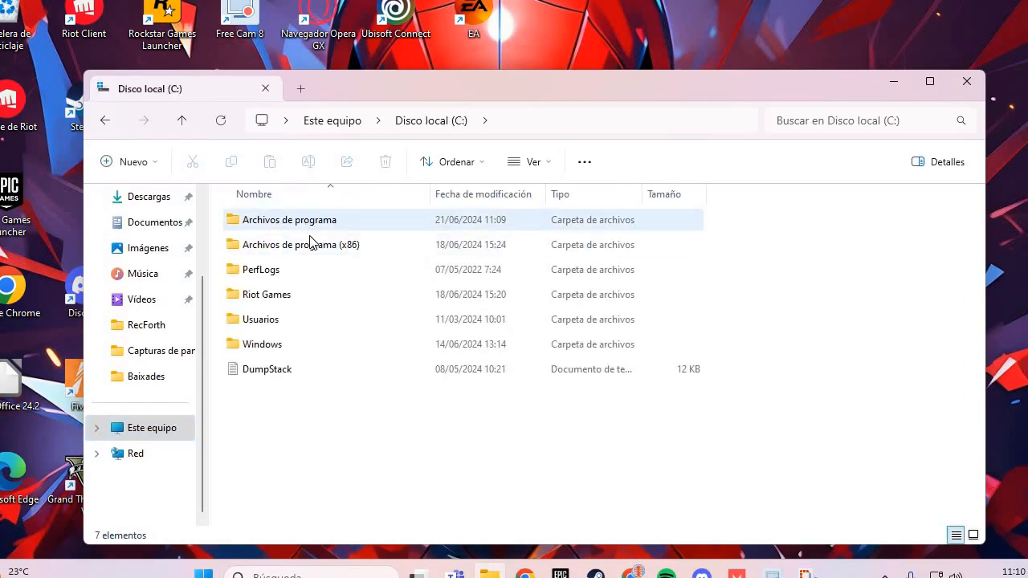
left_click(302, 244)
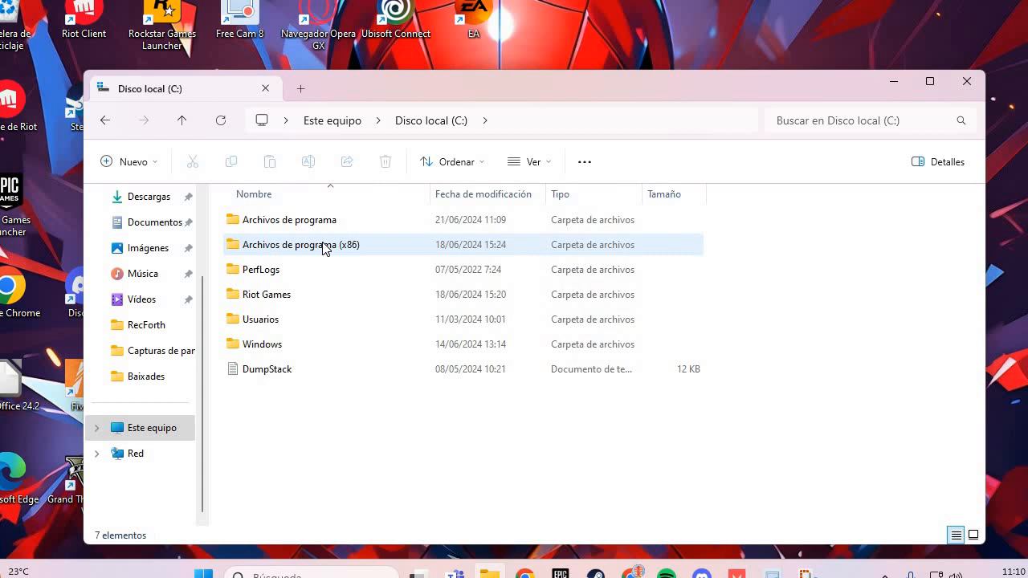
left_click(289, 219)
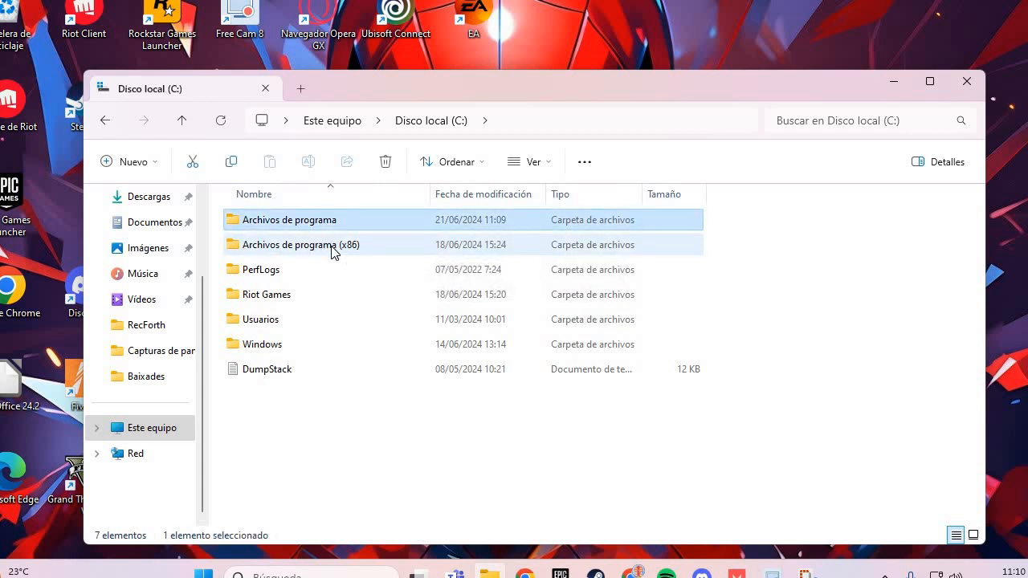
double_click(300, 244)
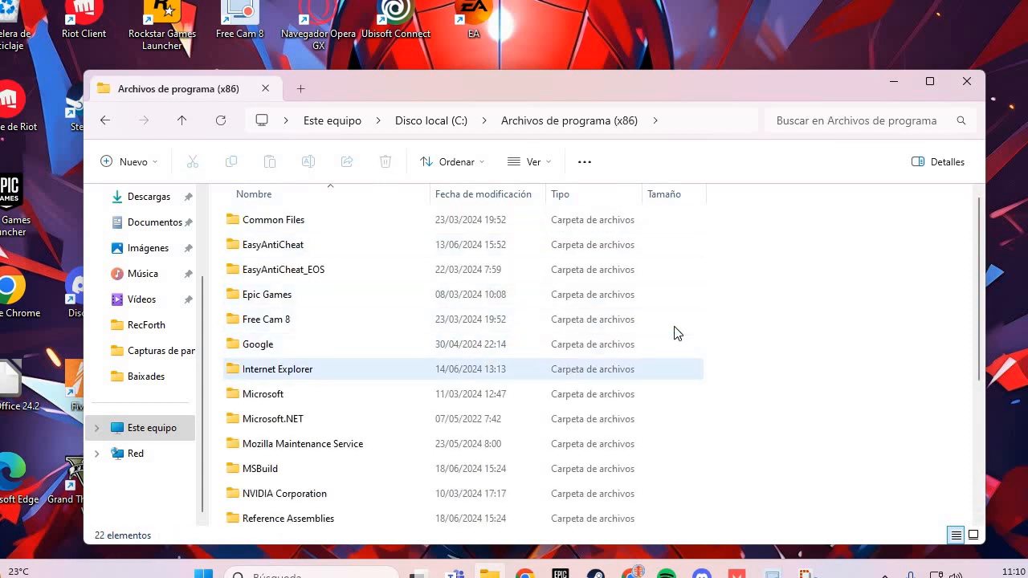
Step: Open the Steam folder and select the steam.exe application file
scroll("down", 3)
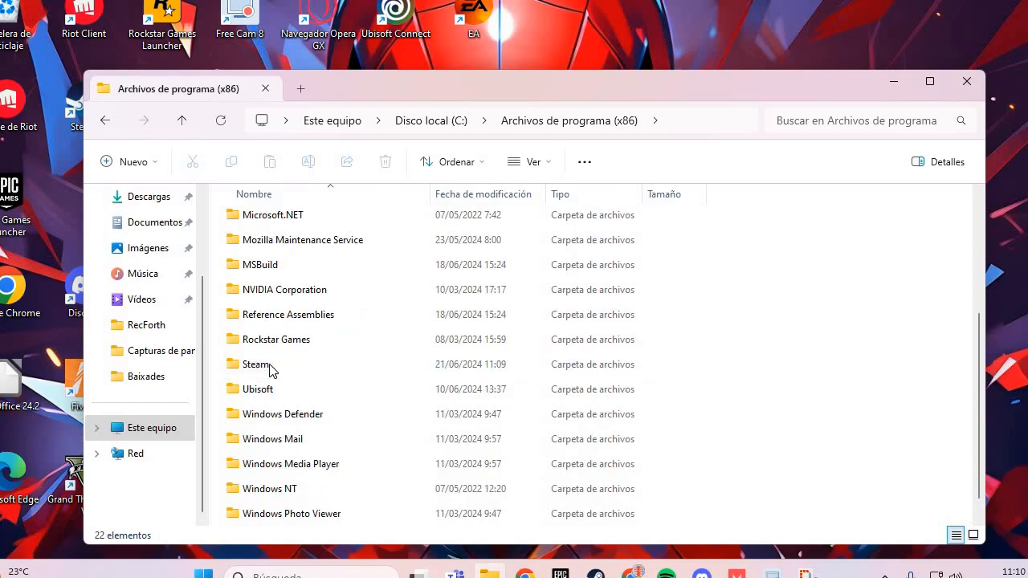
double_click(257, 364)
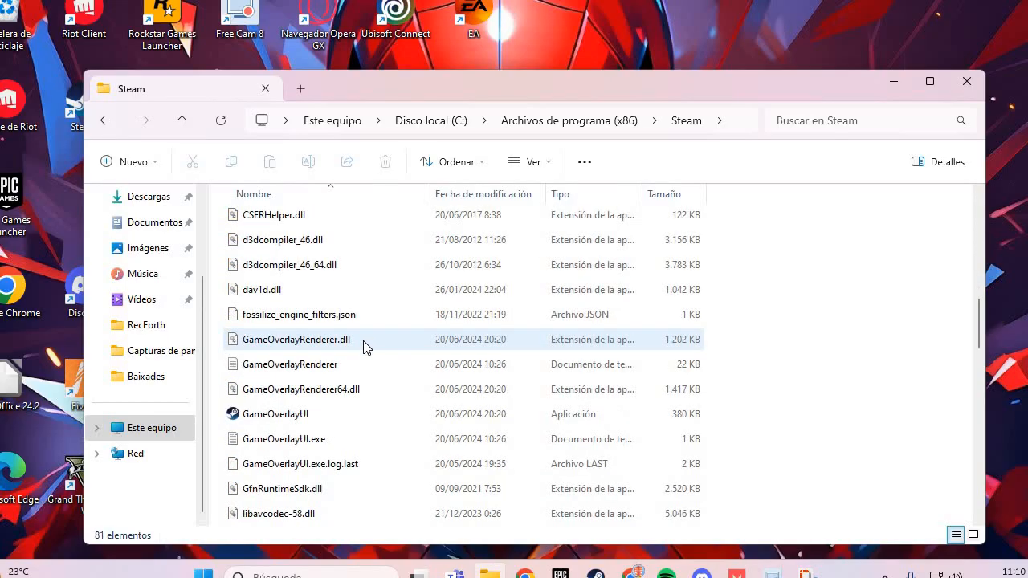
scroll("down", 3)
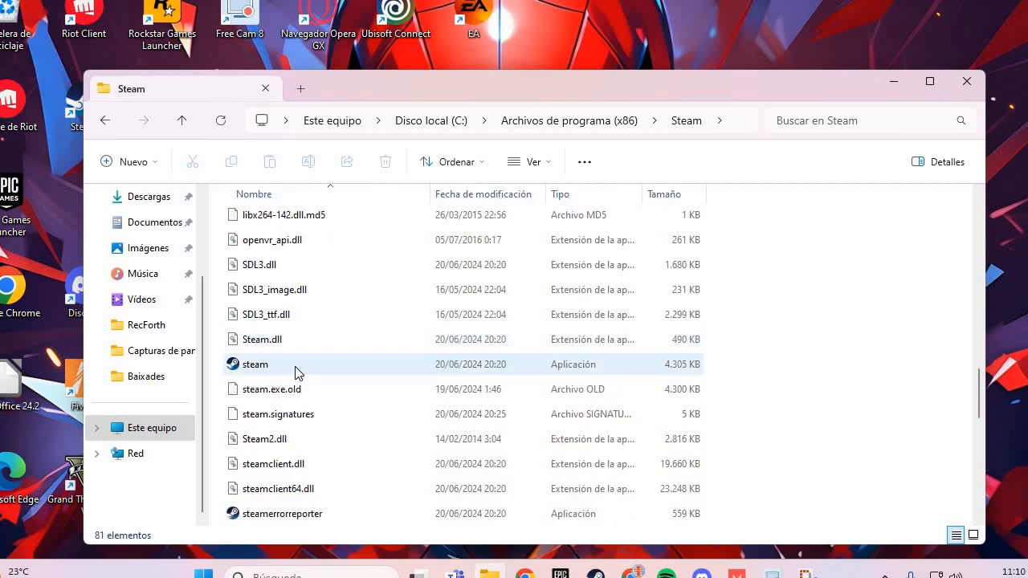
left_click(256, 364)
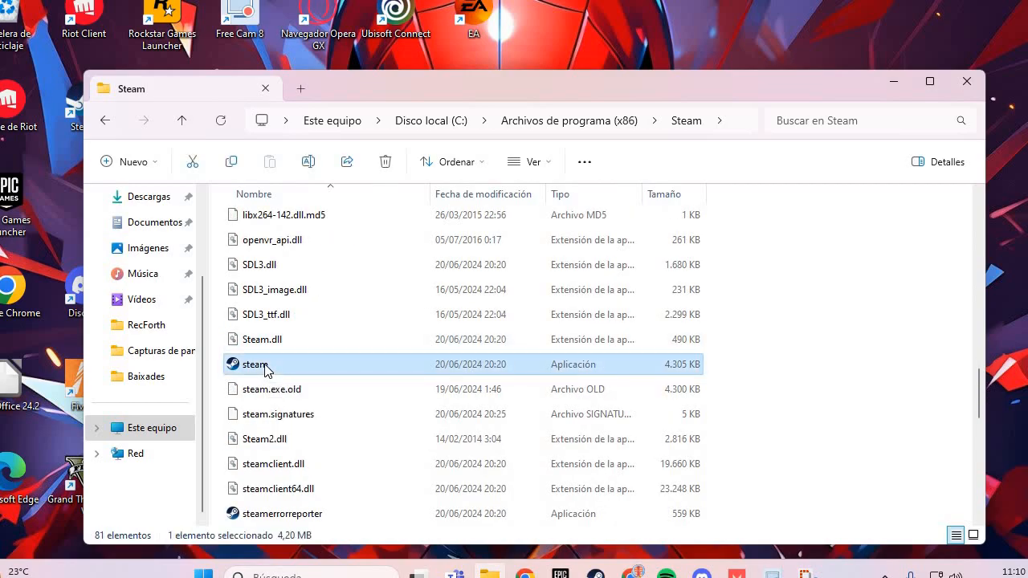
Step: Give steam.exe Windows 8 compatibility, 640×480 resolution and disabled fullscreen optimizations
right_click(256, 364)
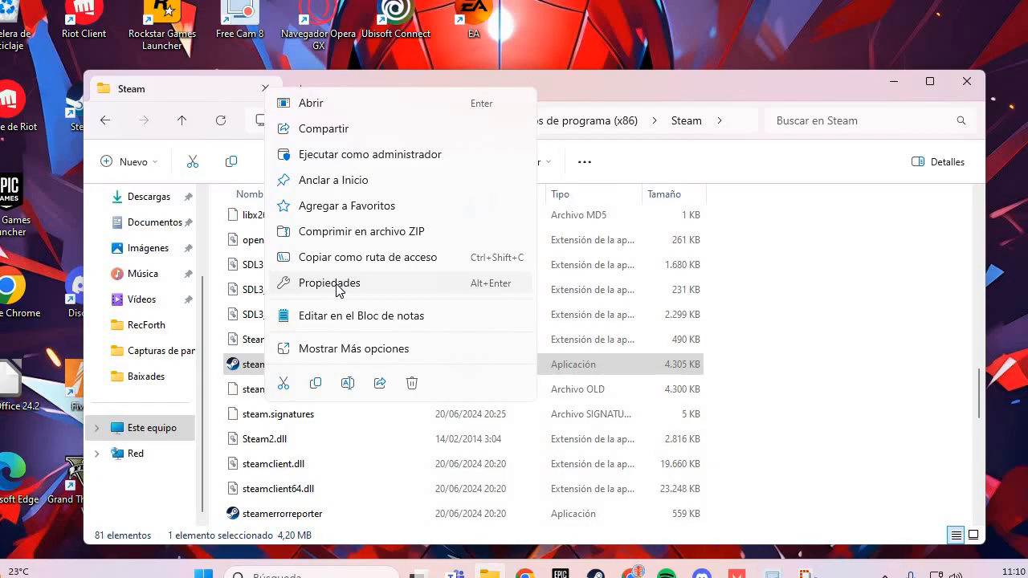
left_click(328, 283)
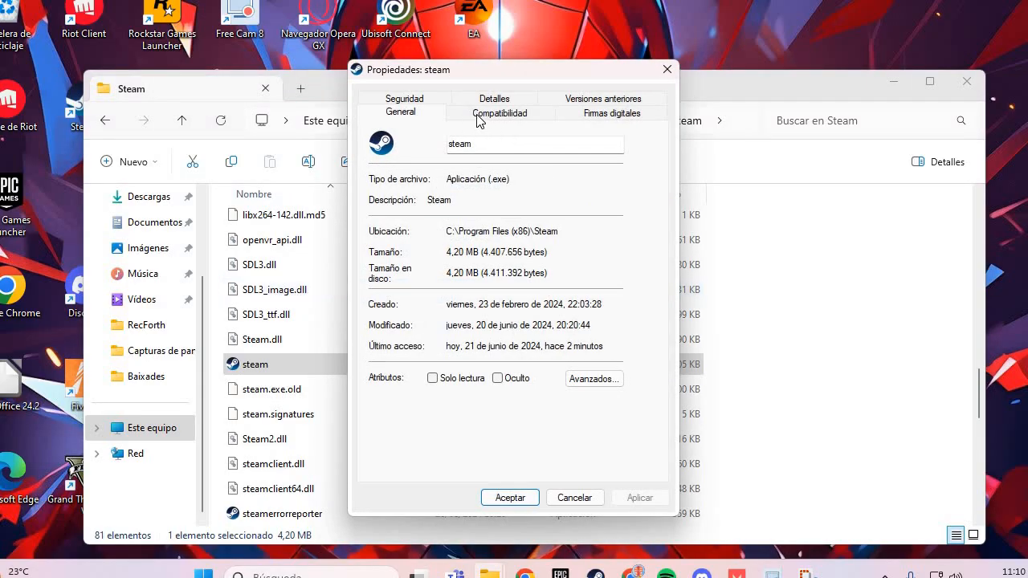
left_click(499, 113)
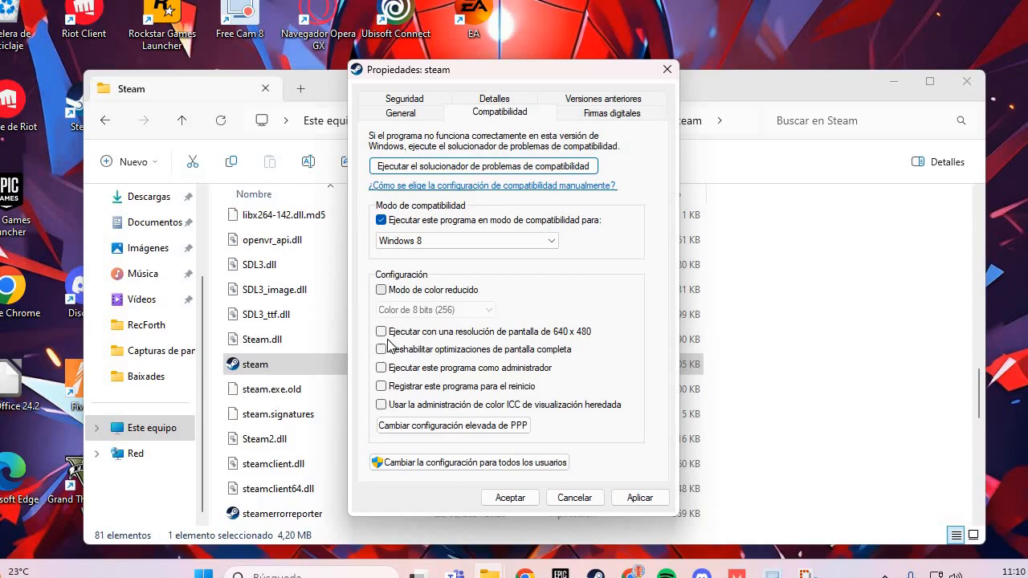
left_click(380, 331)
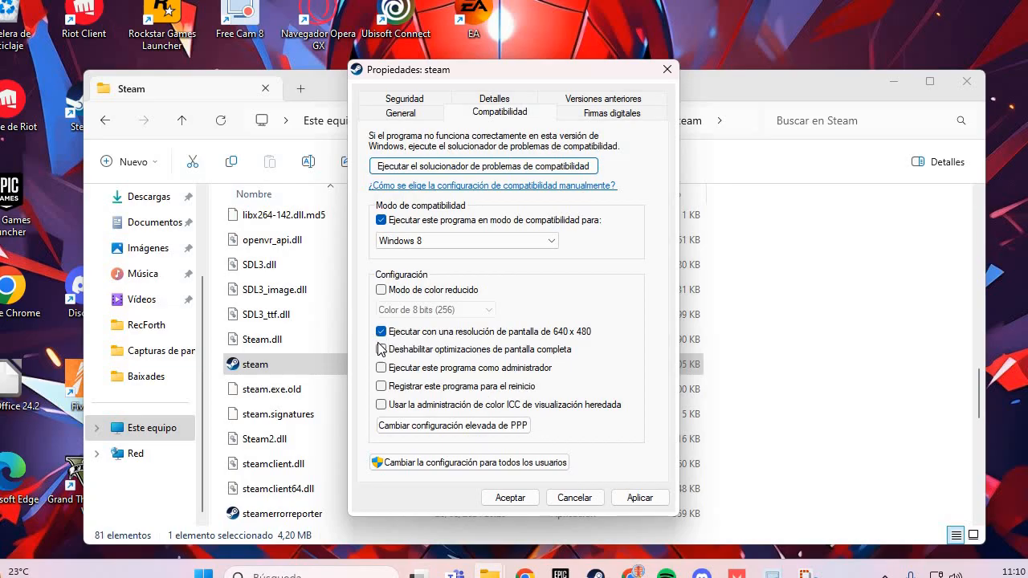
left_click(381, 348)
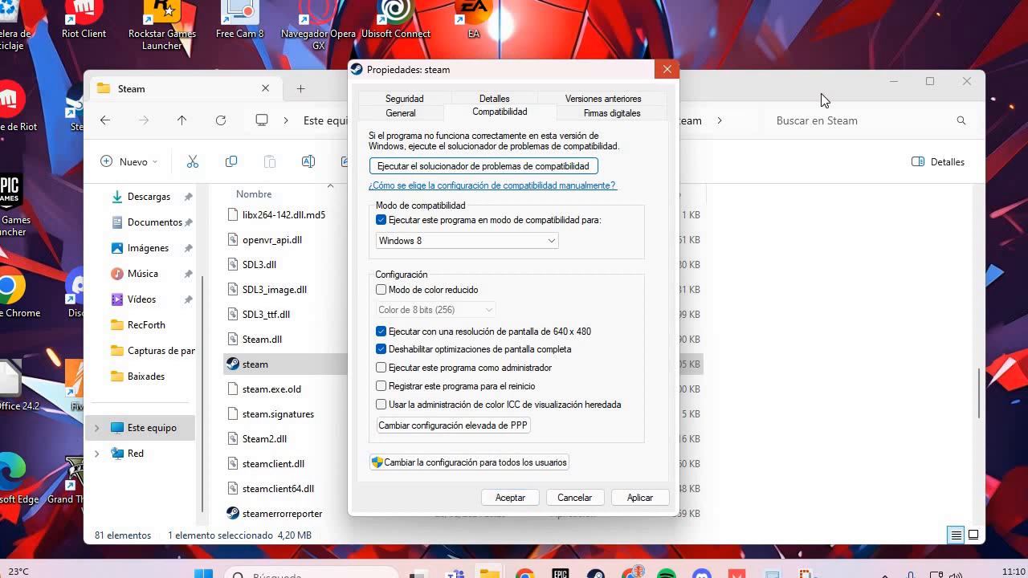
left_click(574, 497)
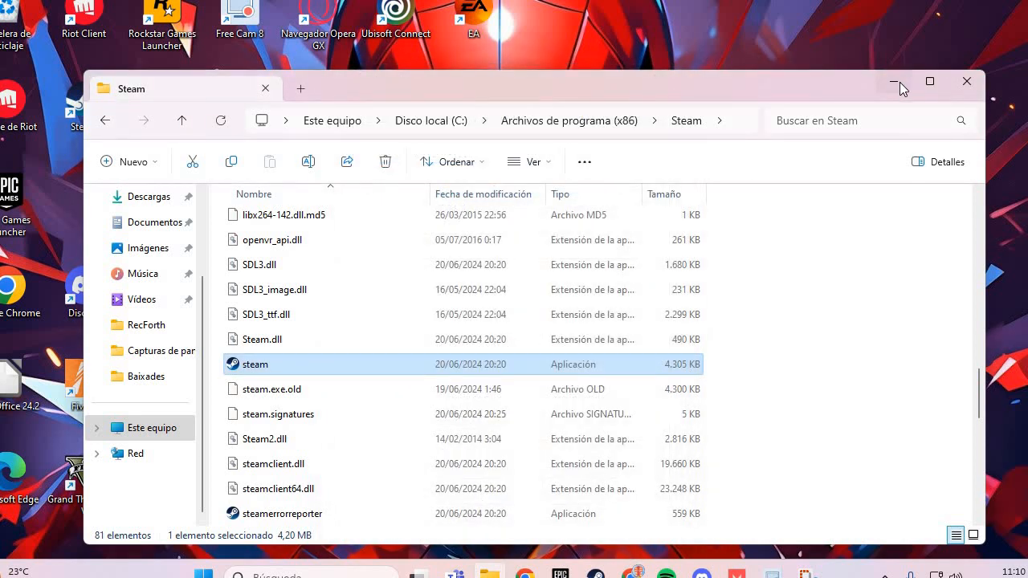